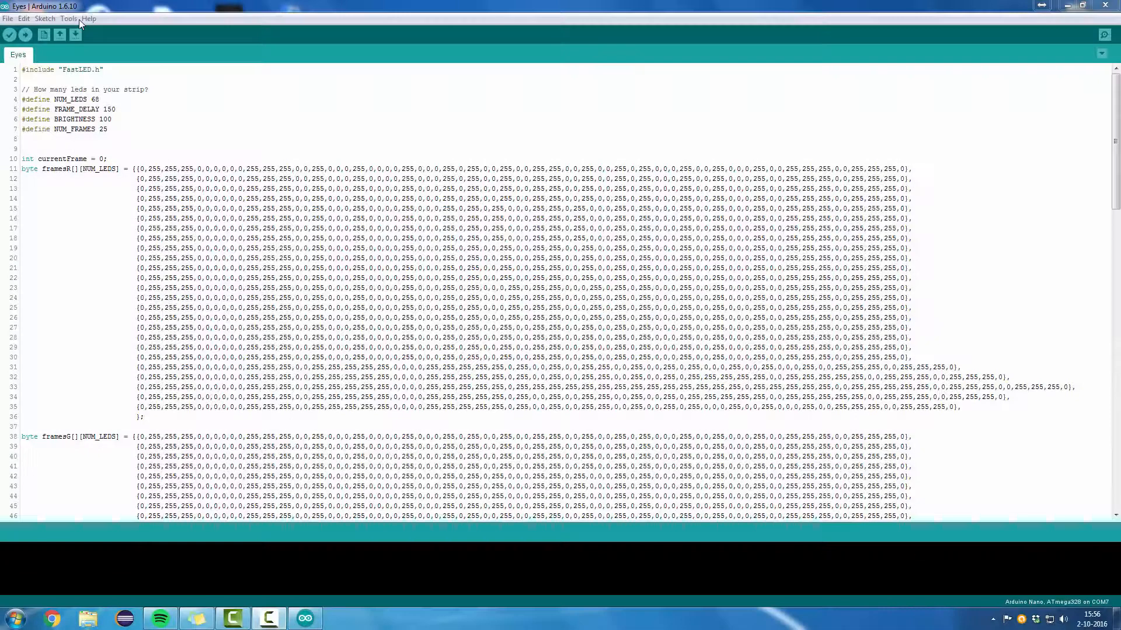
Upload the Eyes sketch to the Nano on COM5, then select a value in the framesG data
left_click(69, 18)
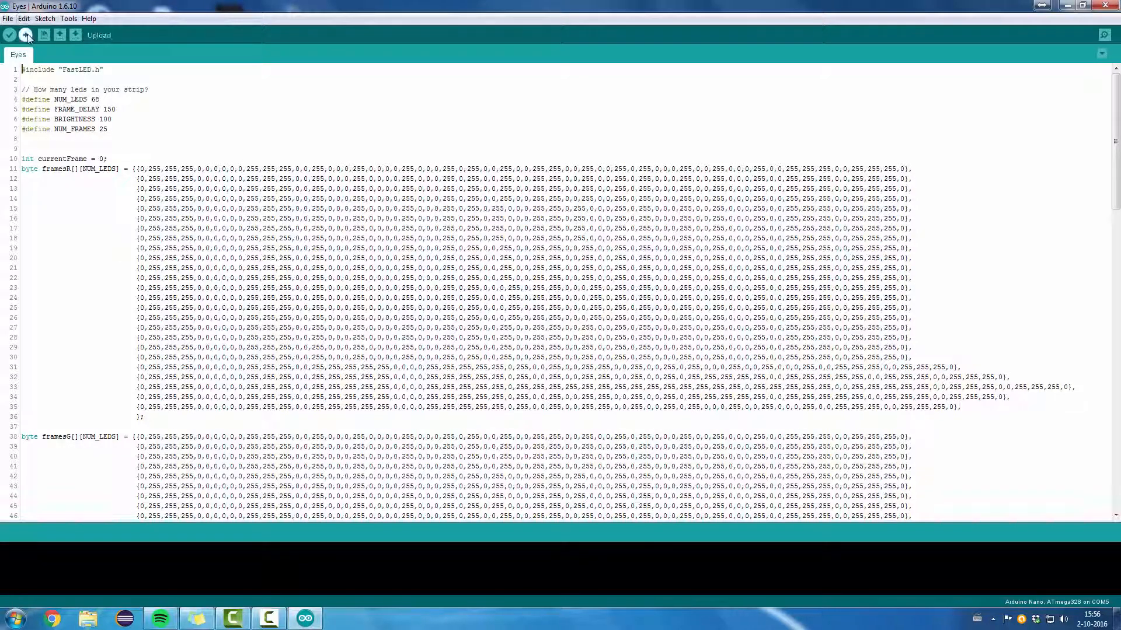
left_click(9, 35)
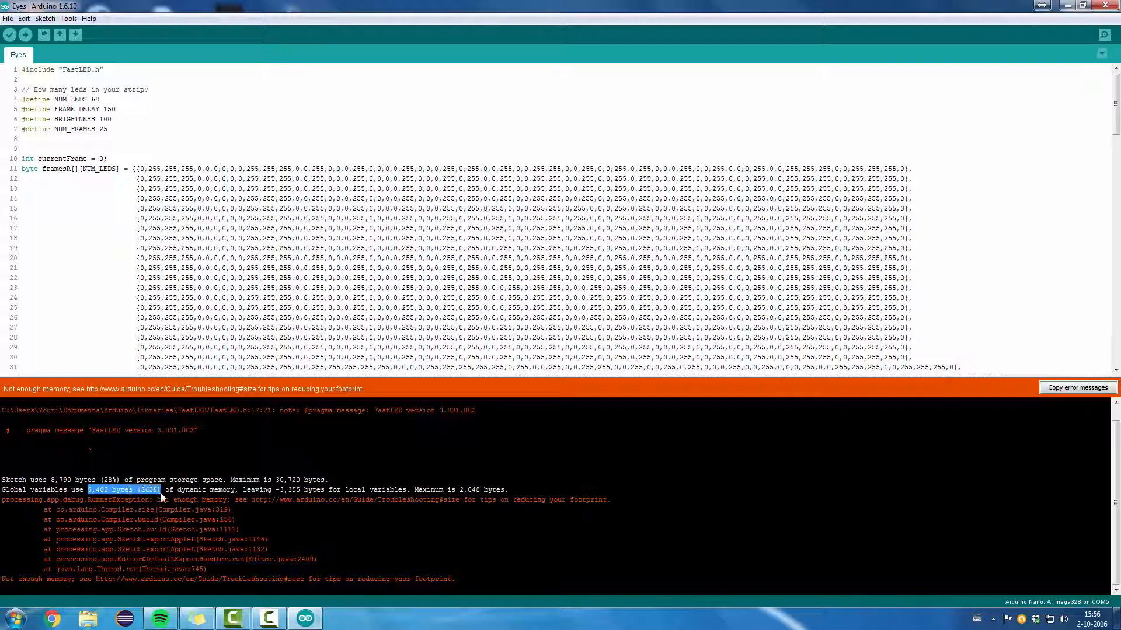
mouse_move(466, 508)
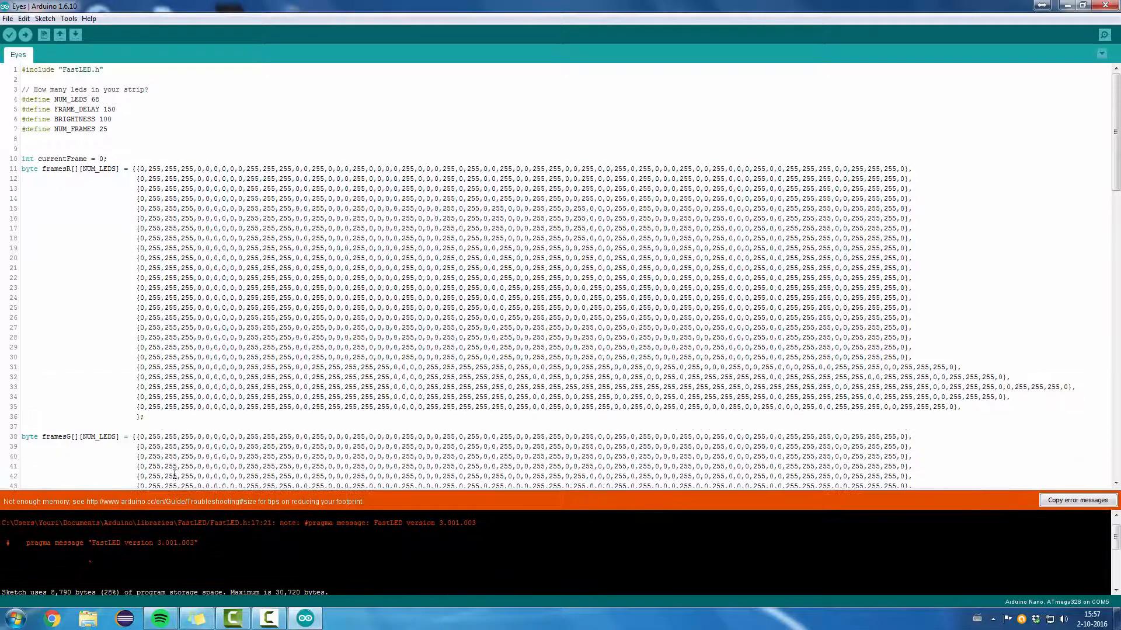
double_click(103, 129)
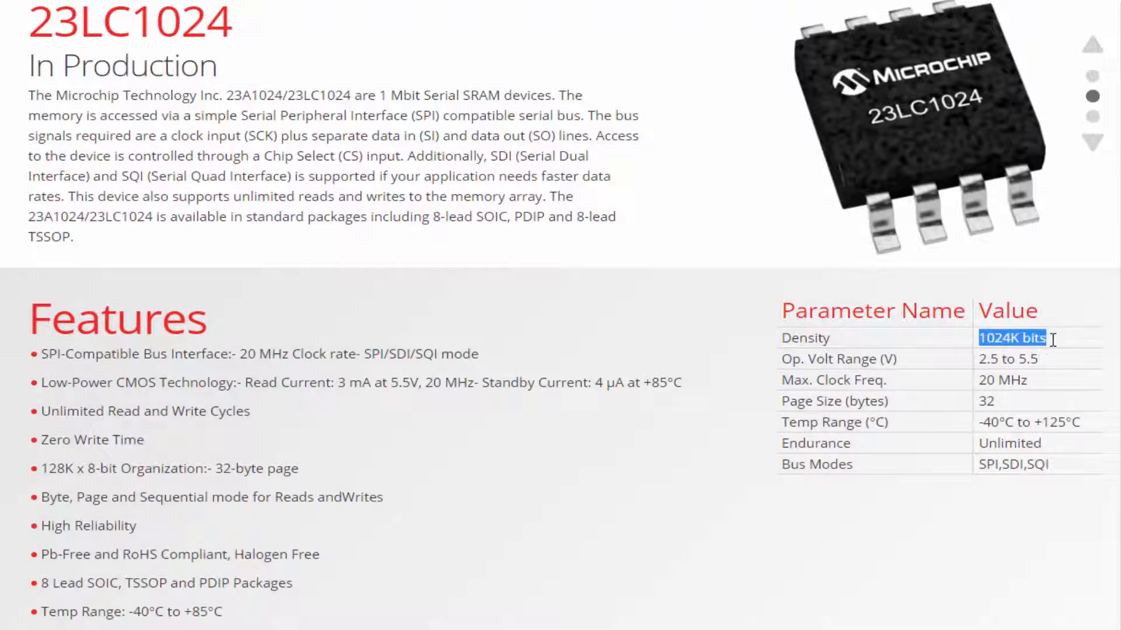
mouse_move(1029, 414)
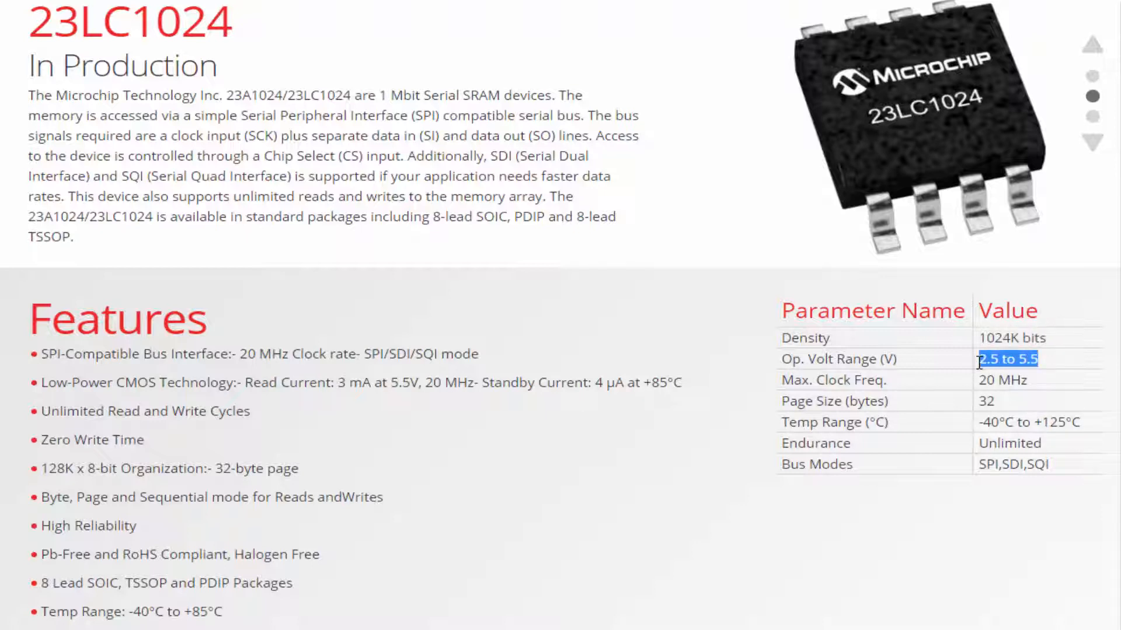
mouse_move(1009, 443)
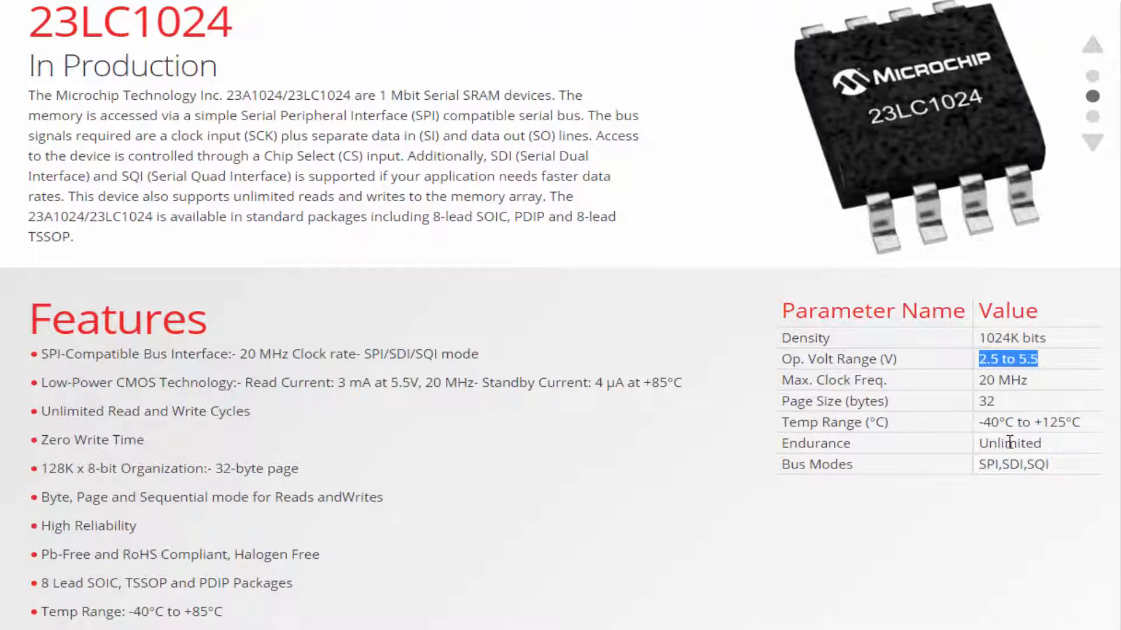
mouse_move(831, 504)
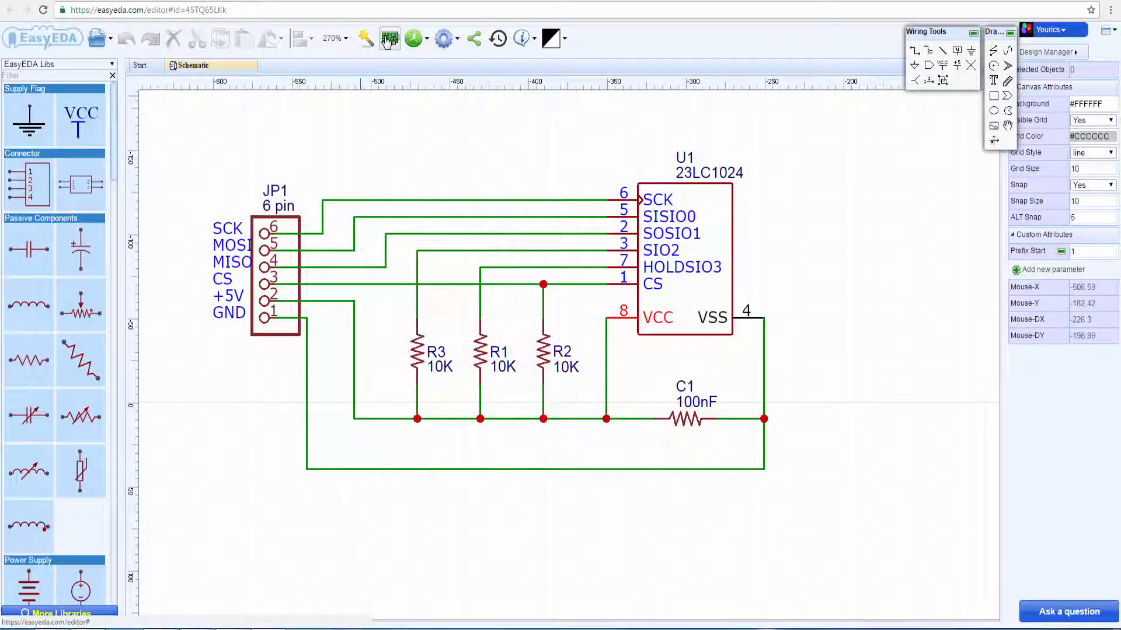
Convert the memory module schematic into a new PCB via Design > Convert to PCB
left_click(364, 38)
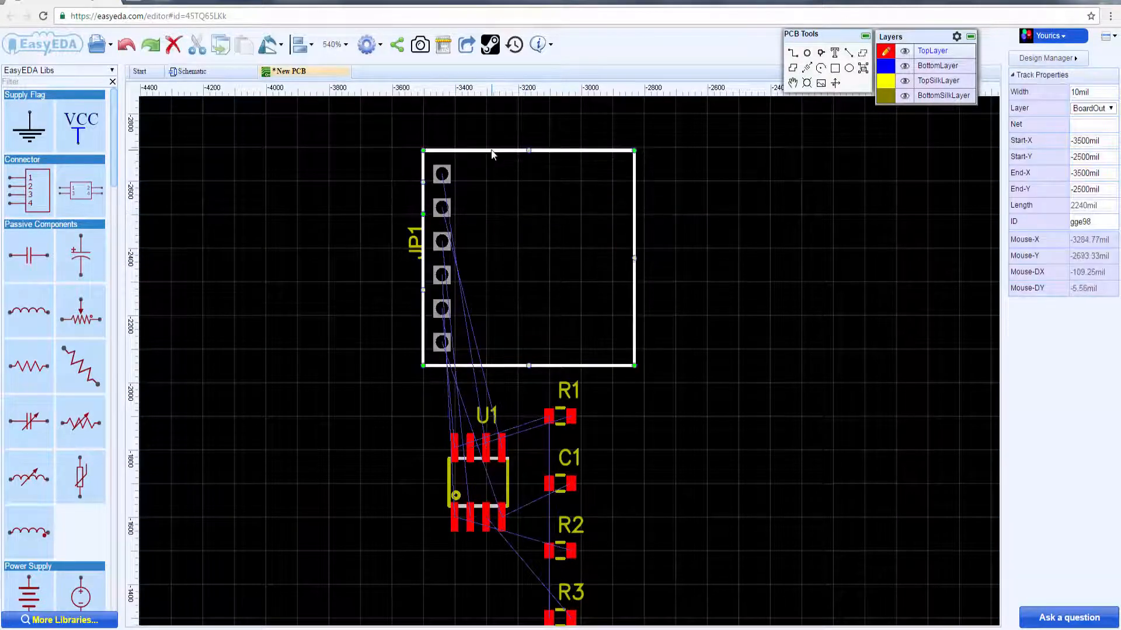
Widen the board outline rightward and move U1, R1 and R3 onto the board
left_click_drag(475, 486, 565, 315)
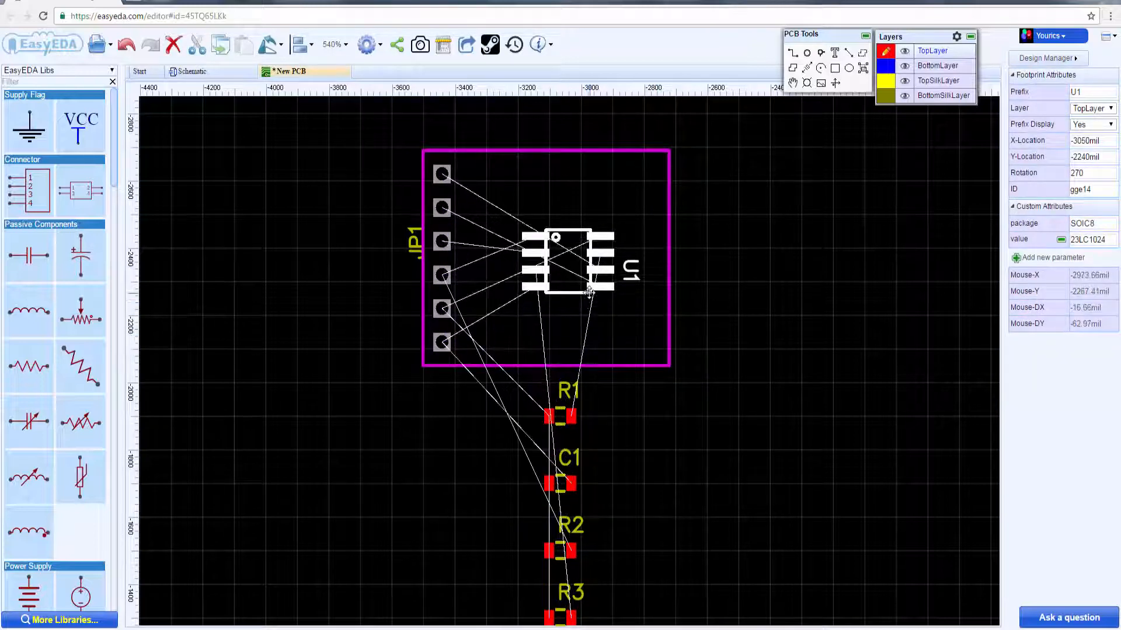
left_click_drag(568, 260, 554, 254)
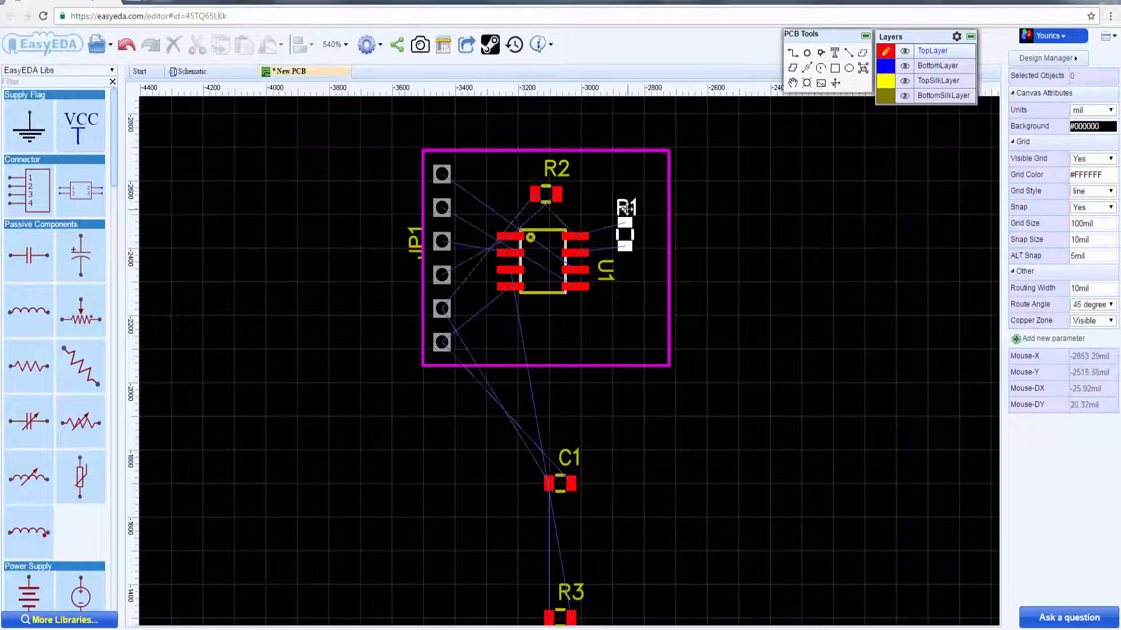
left_click(414, 236)
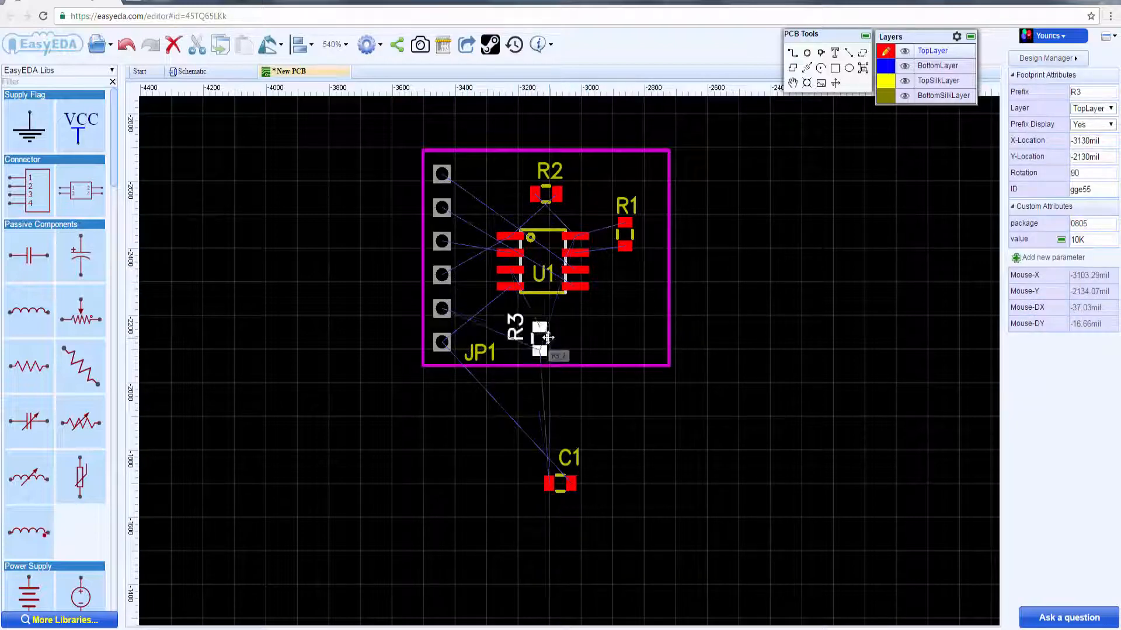
left_click_drag(560, 483, 629, 307)
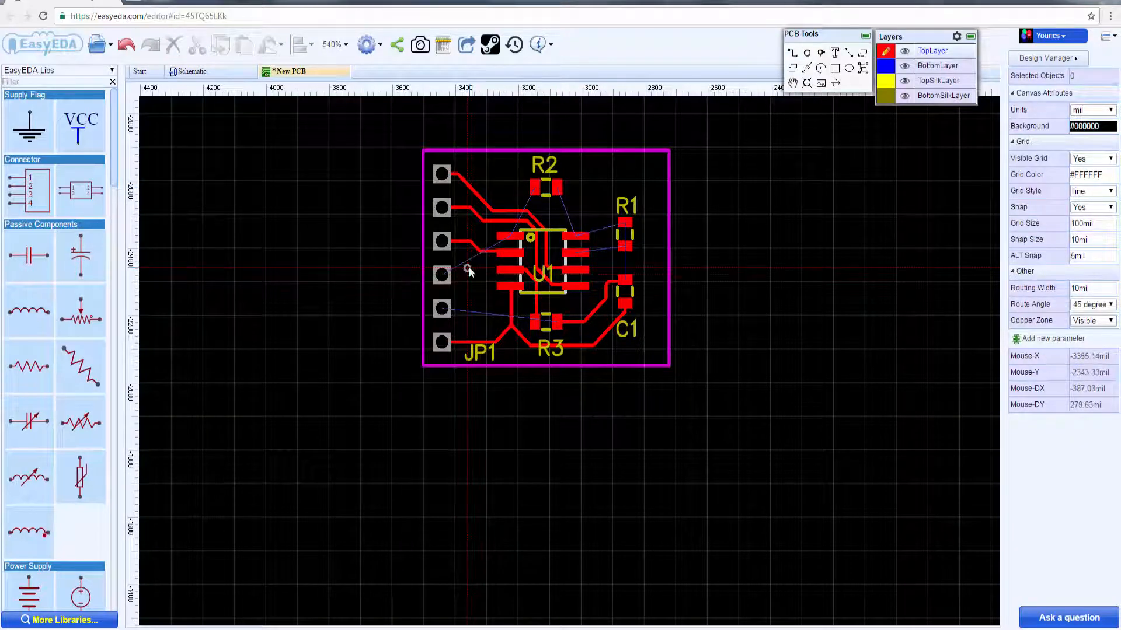
mouse_move(484, 241)
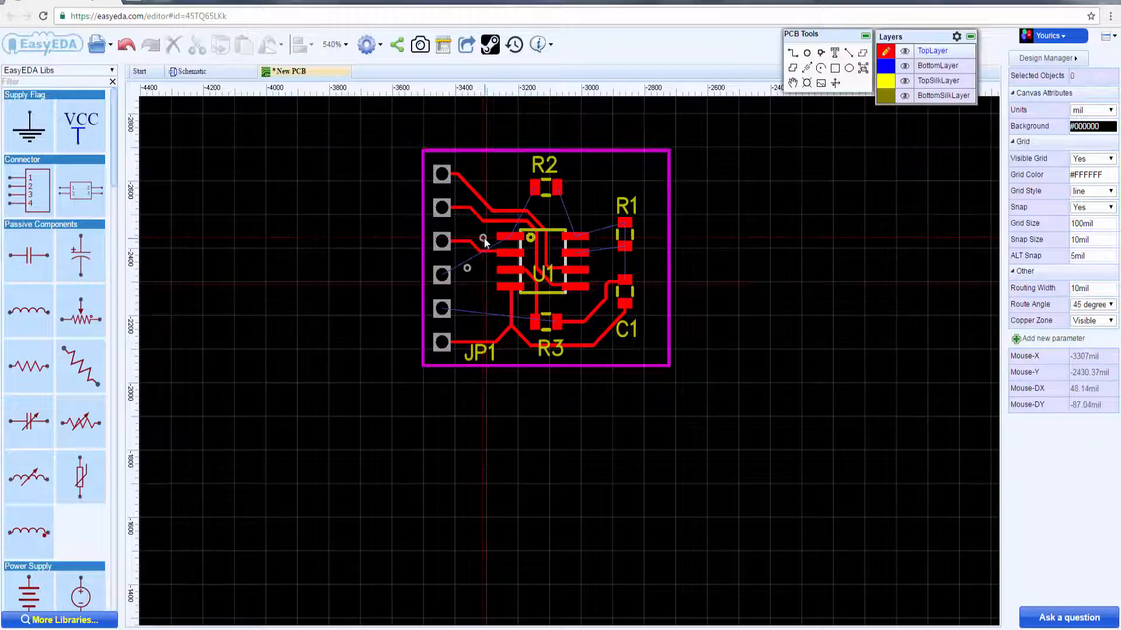
mouse_move(596, 308)
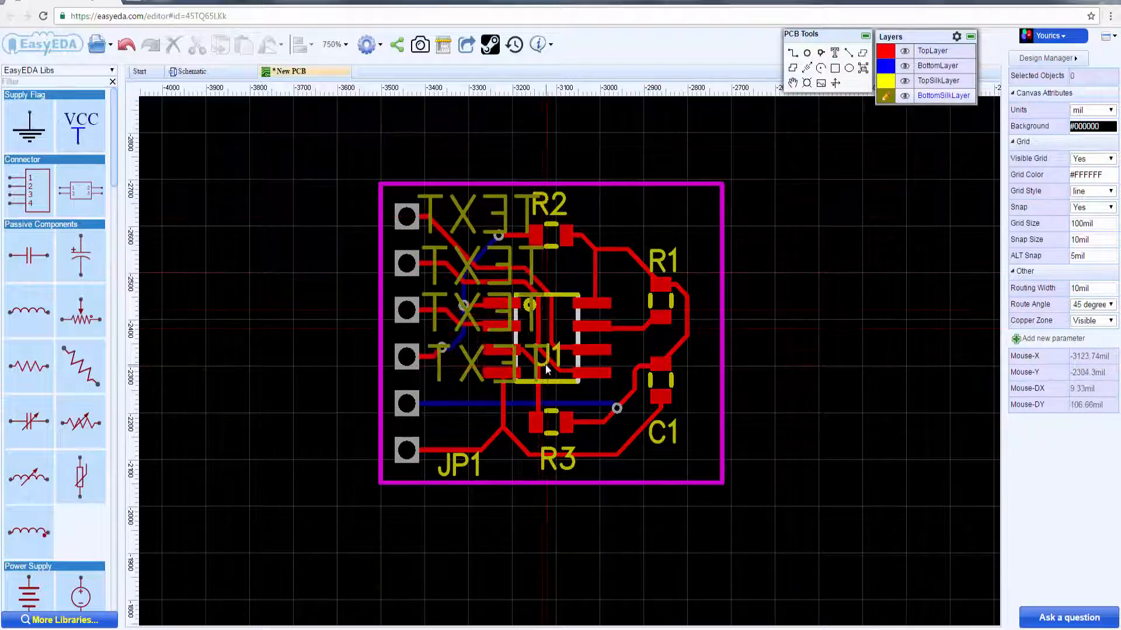
Rename the placeholder header labels, including GND, and save the PCB into the project
left_click(475, 214)
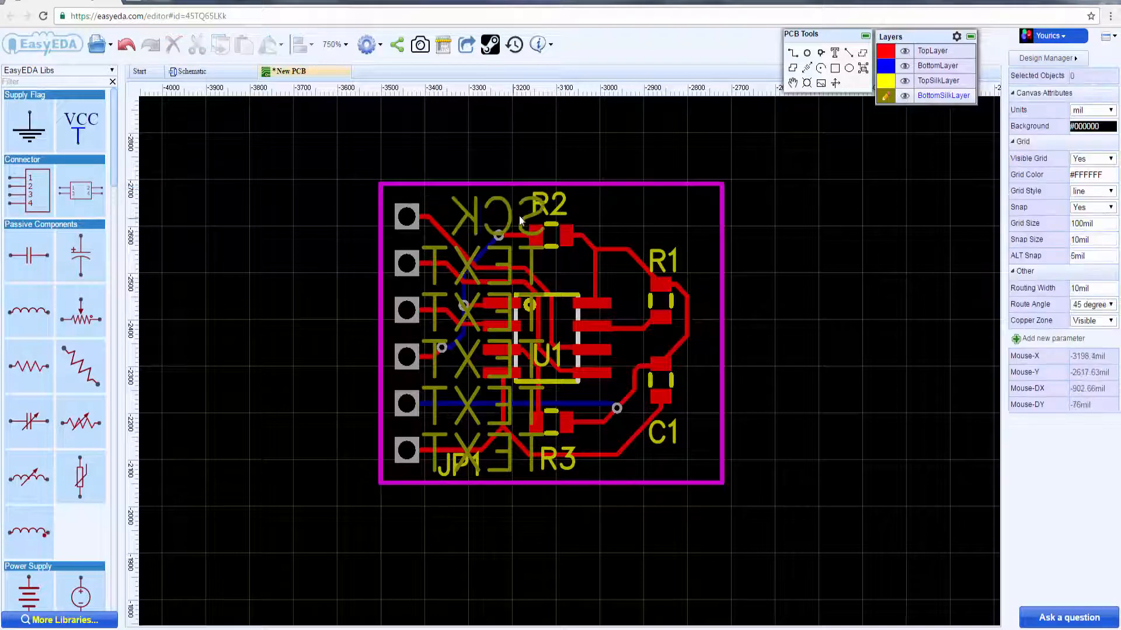
left_click(471, 264)
type("+5")
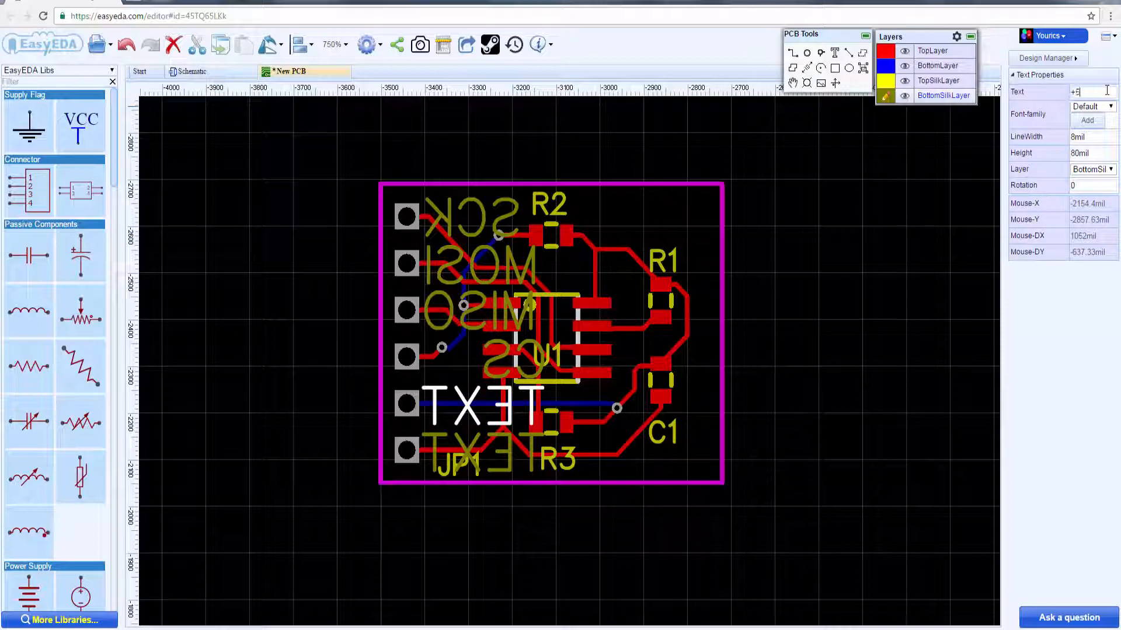
type("GND")
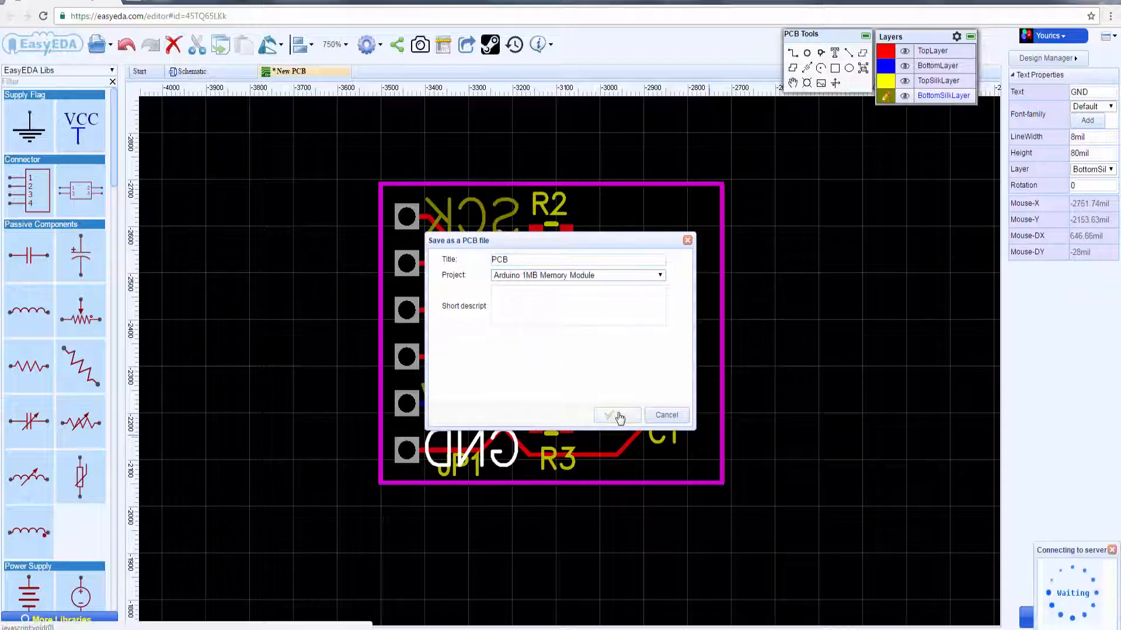
left_click(616, 415)
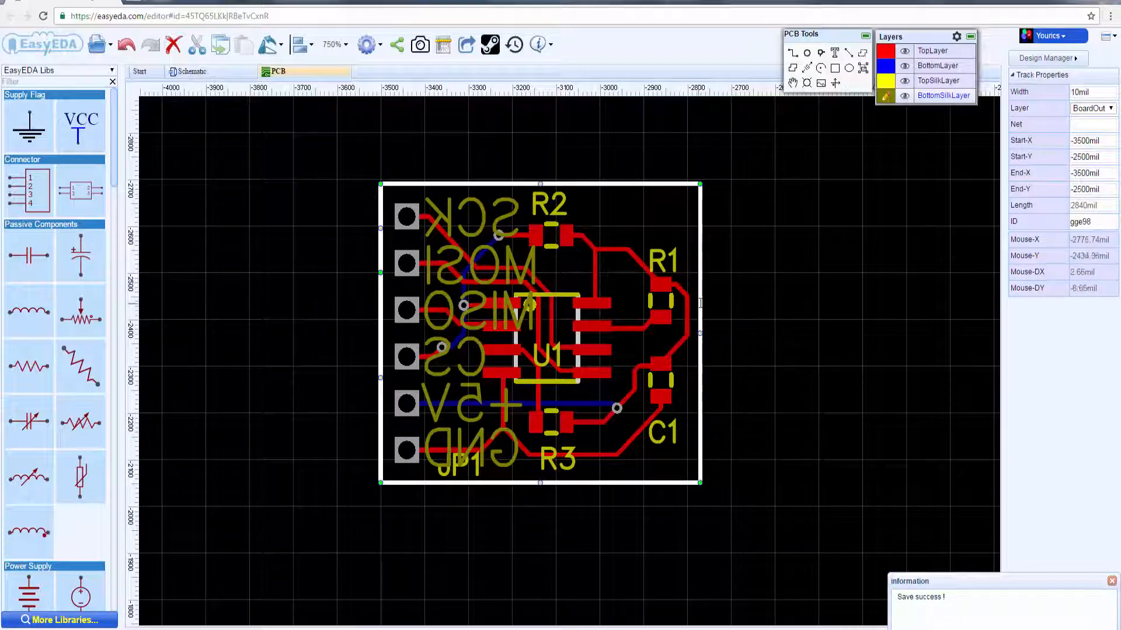
left_click(381, 71)
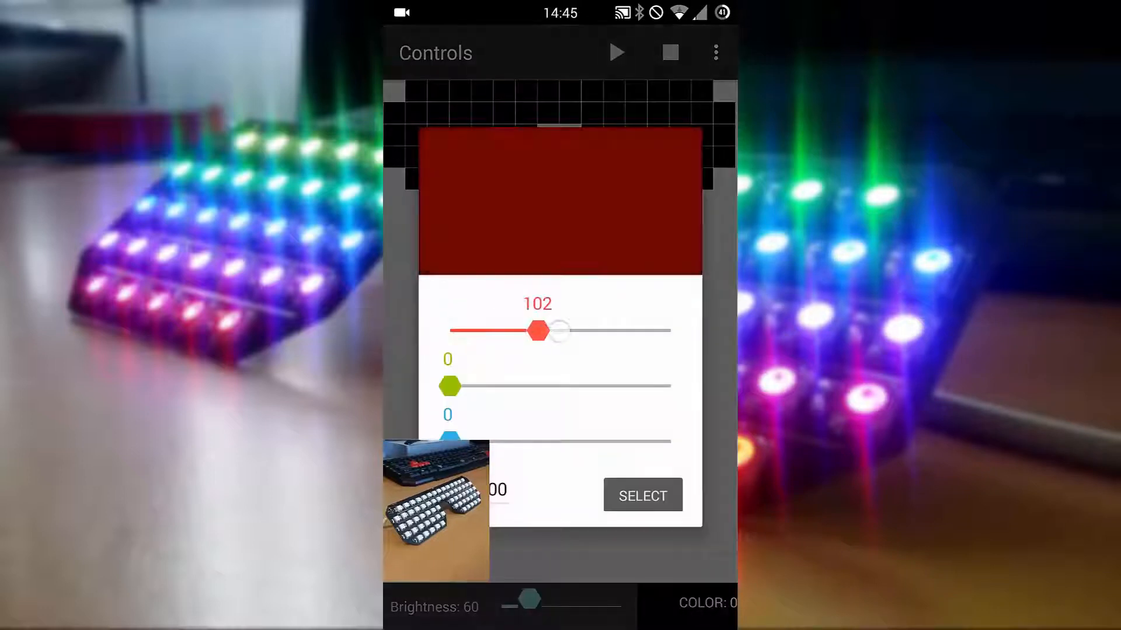
Choose a bright green paint colour at full red level and confirm it
left_click(641, 496)
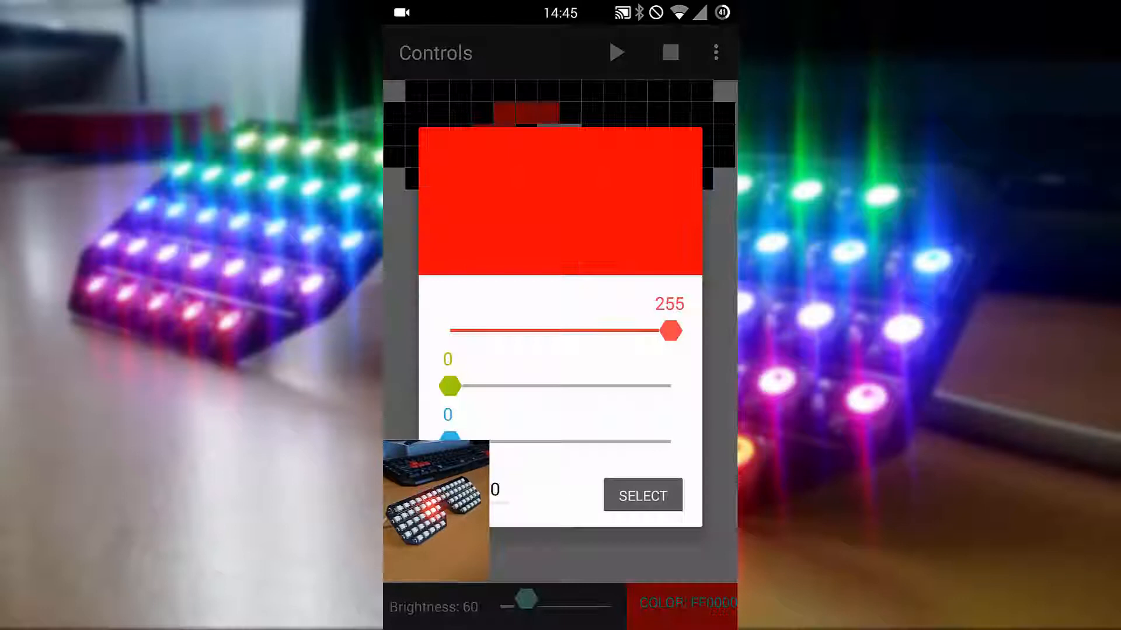
left_click_drag(669, 330, 418, 330)
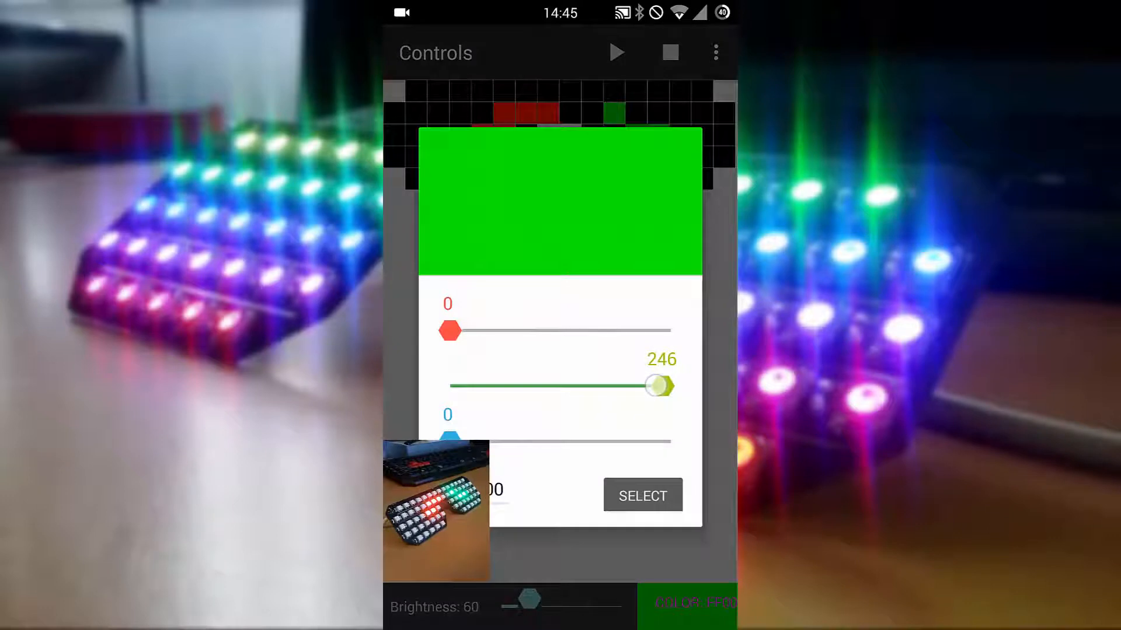
left_click(641, 496)
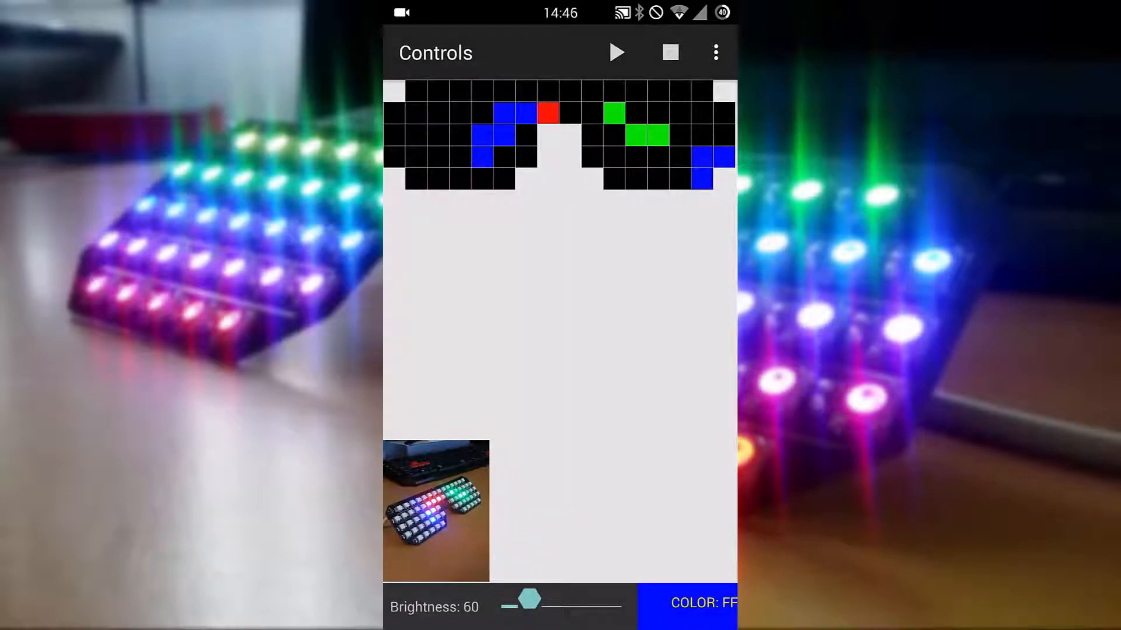
Drag the brightness slider down and up to dim and brighten the LED shades
left_click_drag(528, 599, 572, 599)
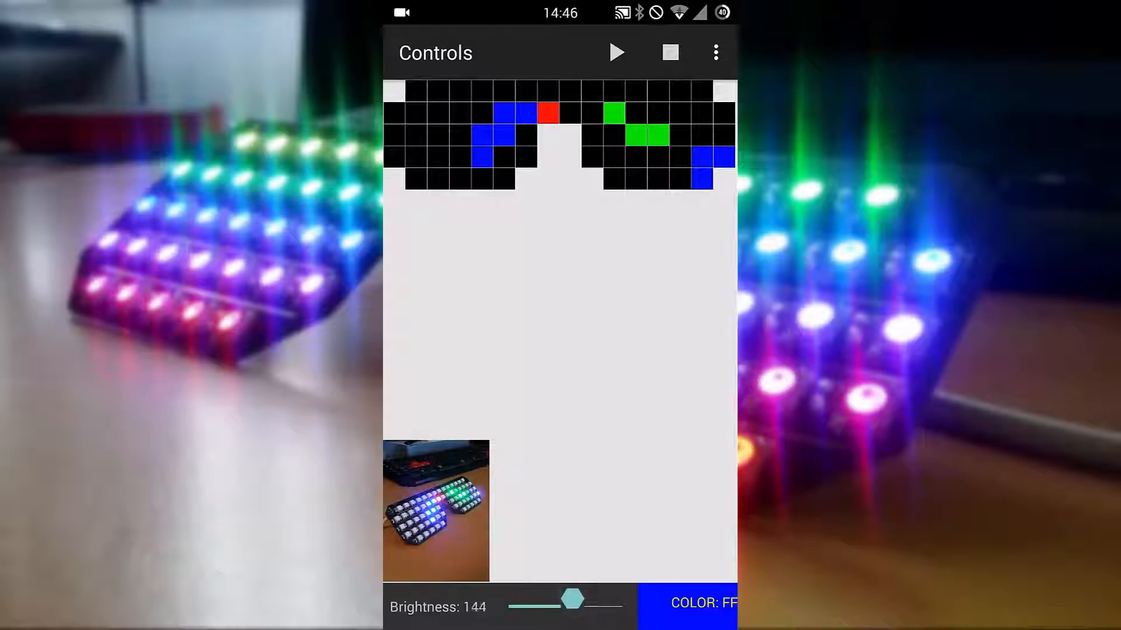
left_click_drag(572, 599, 522, 599)
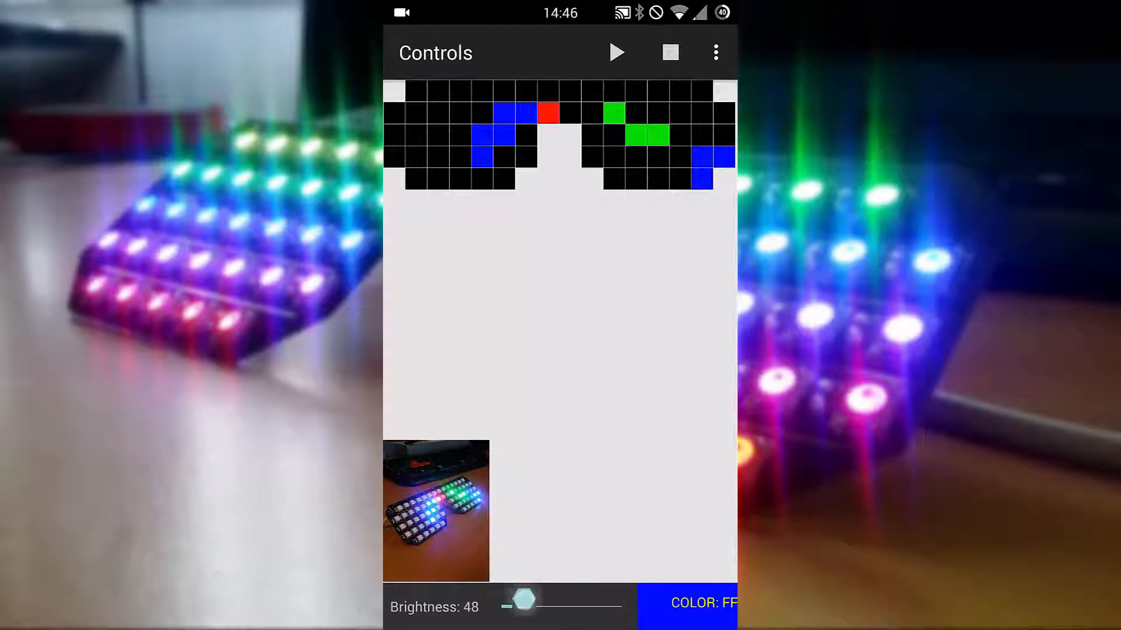
left_click_drag(522, 599, 597, 599)
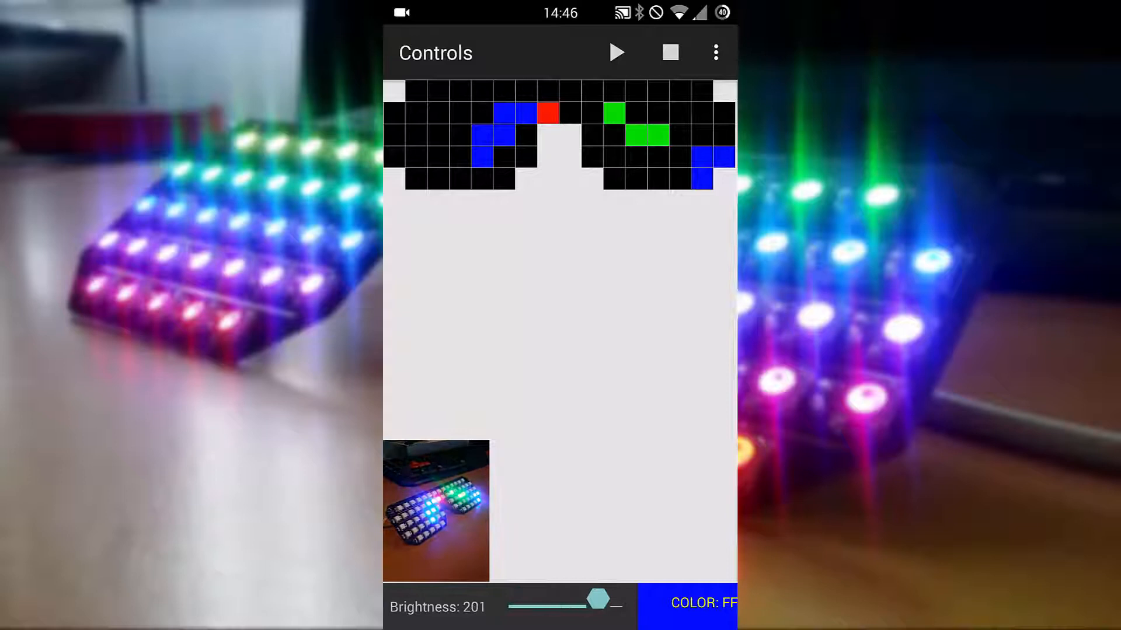
left_click_drag(596, 599, 524, 599)
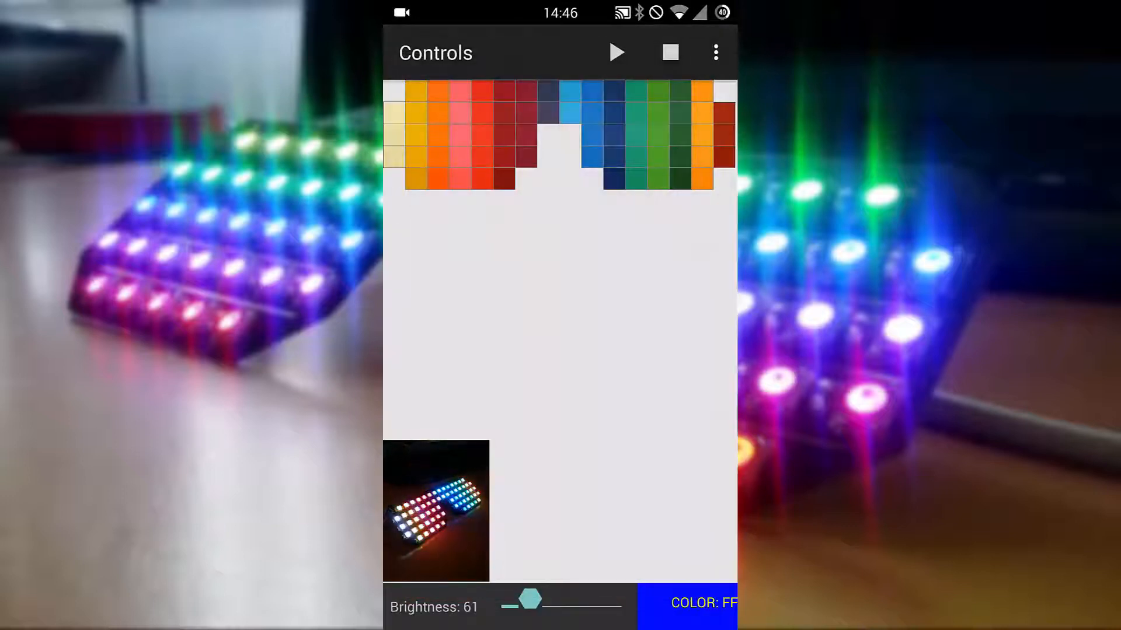
Load a saved GIF animation from the overflow menu, clearing the grid to black
left_click(715, 52)
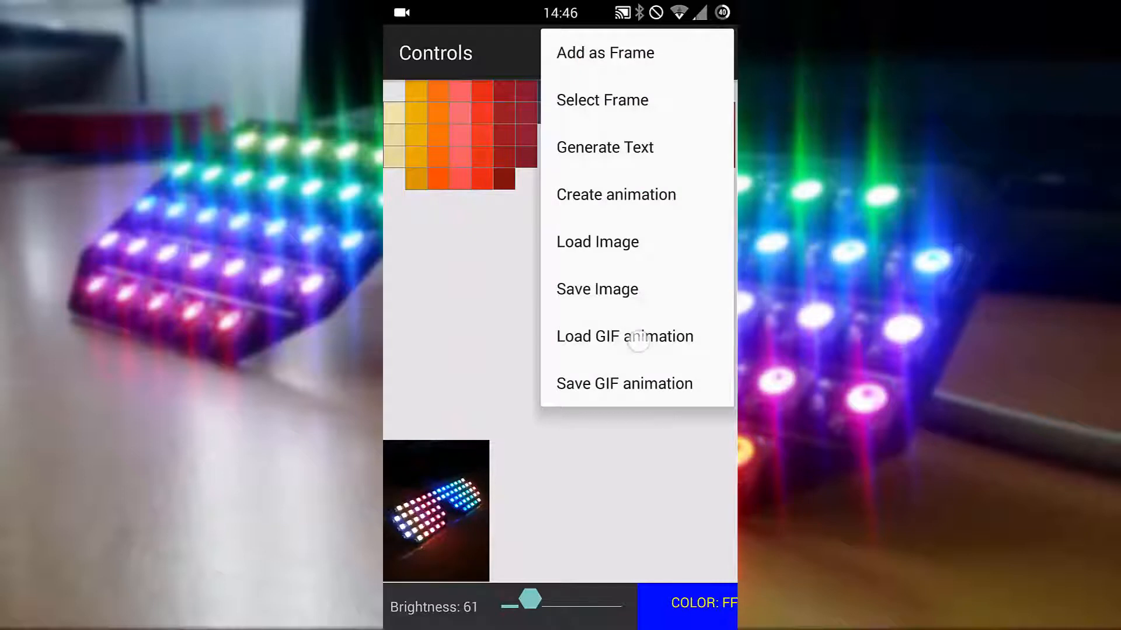
left_click(596, 241)
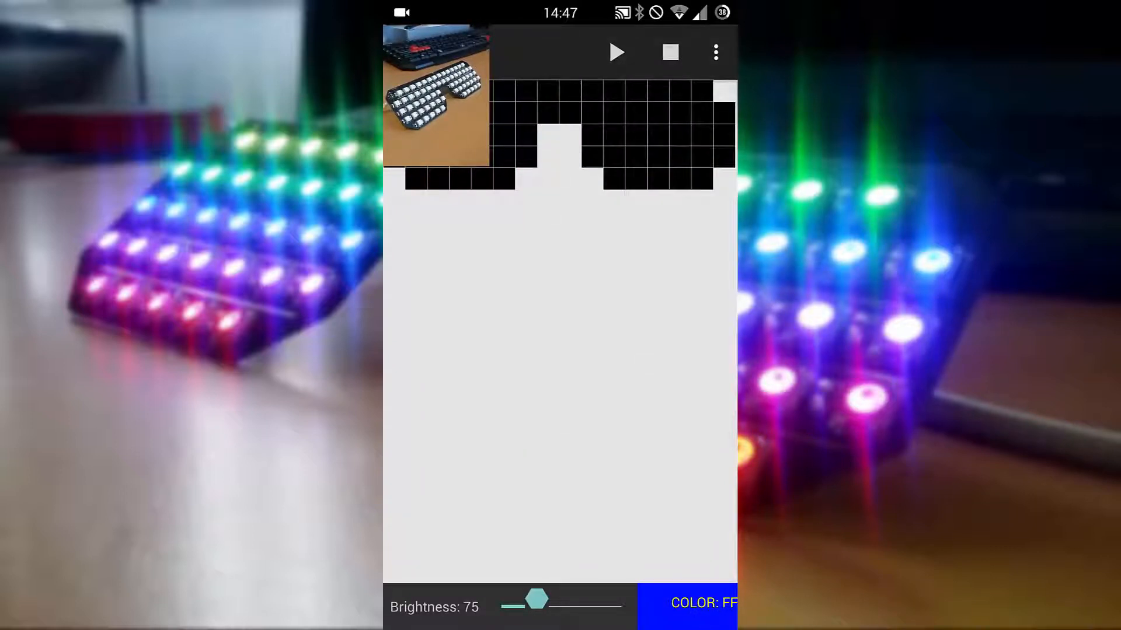
Start Generate Text from the overflow menu and try typing text into the field
left_click(701, 607)
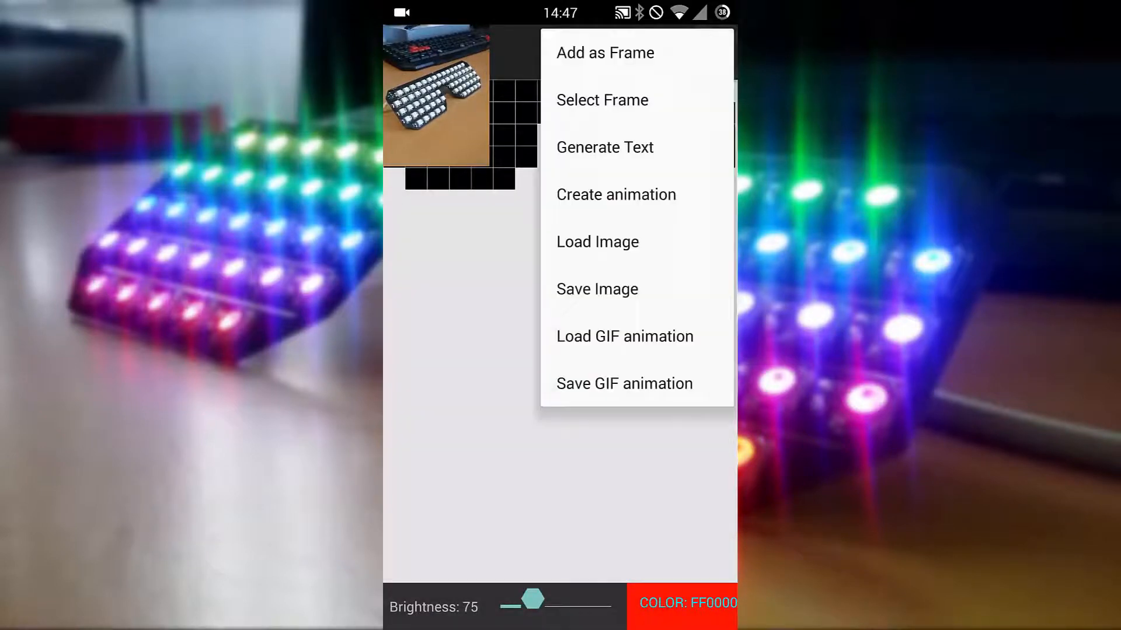
left_click(604, 147)
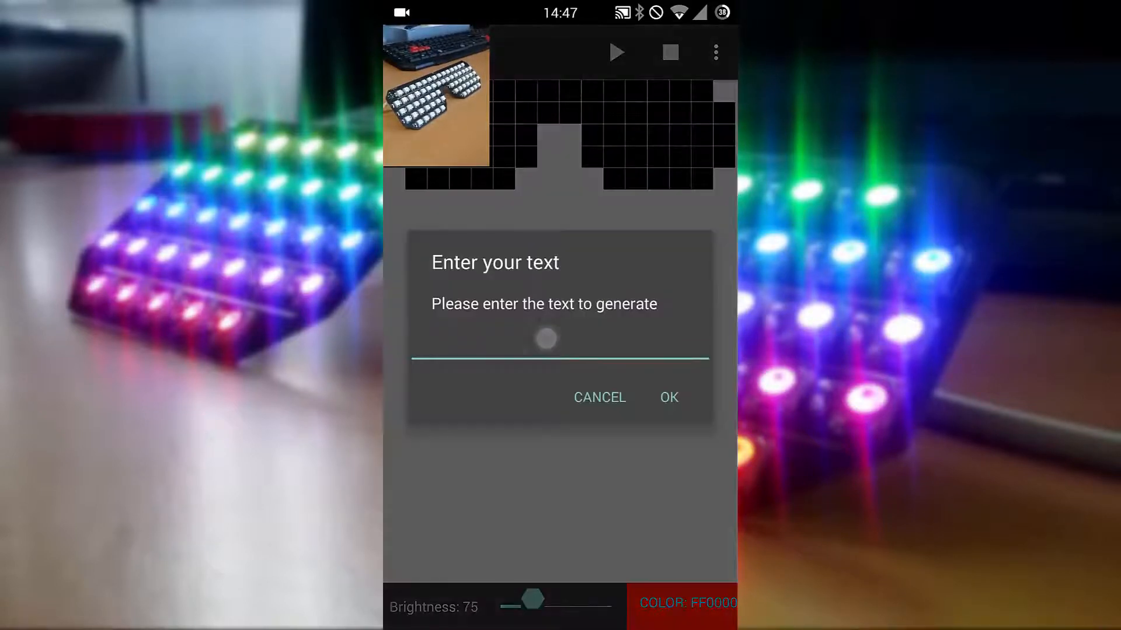
left_click(560, 340)
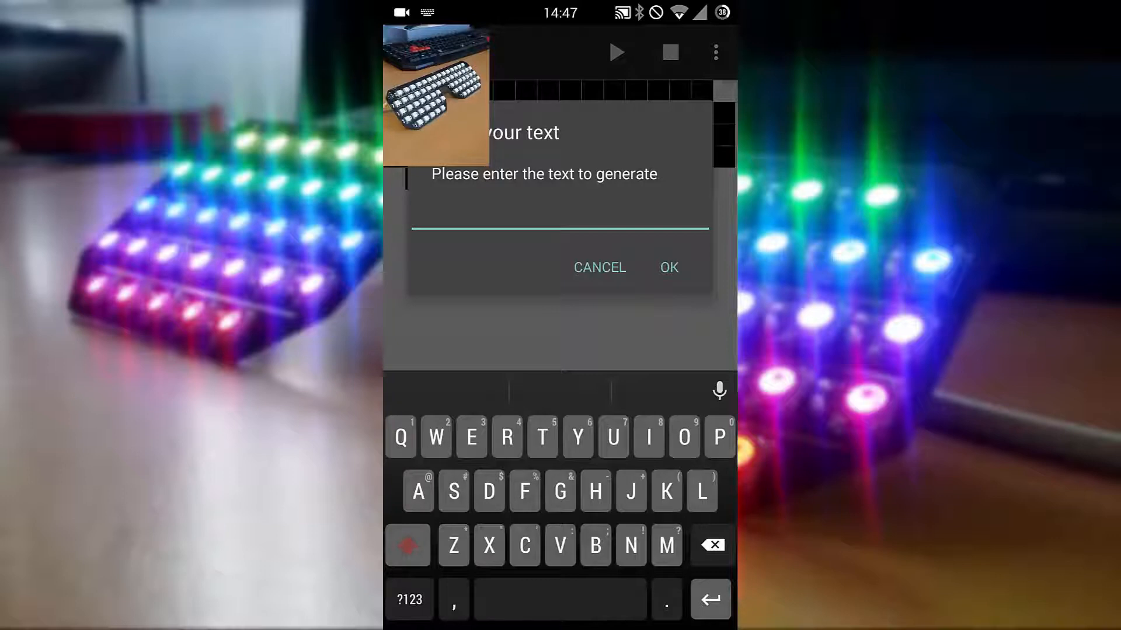
type("TESTIN")
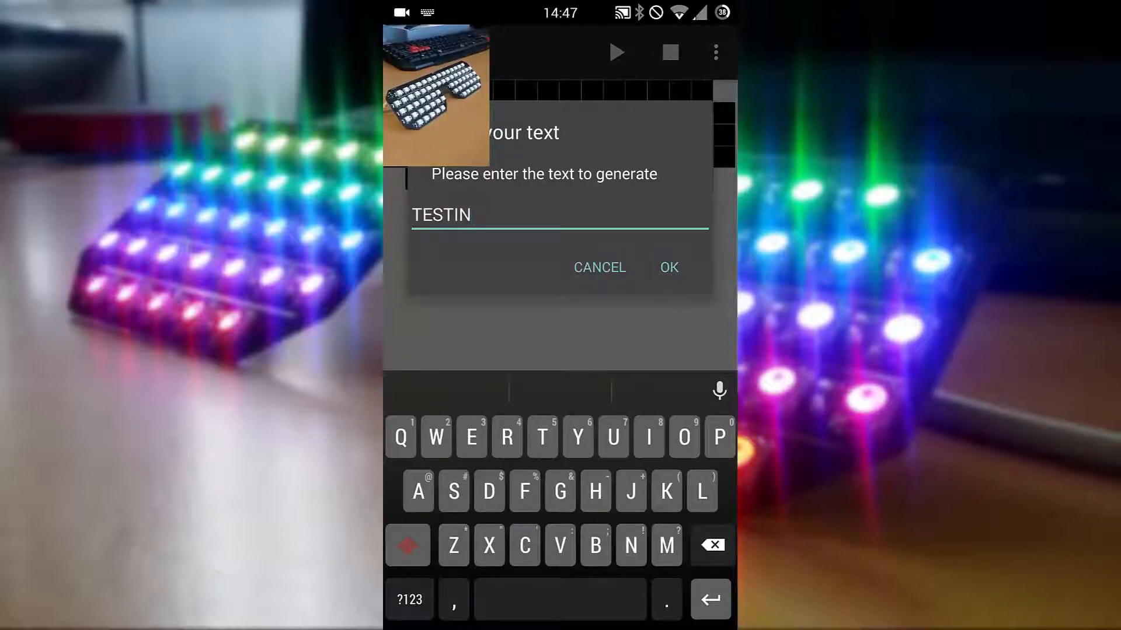
type("G")
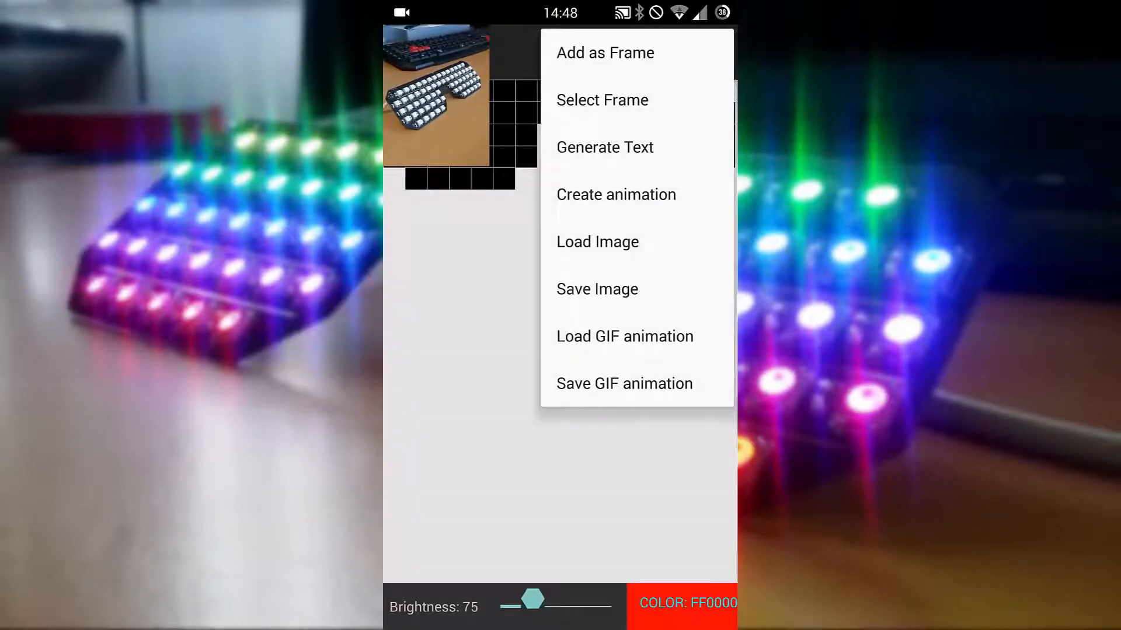
left_click(604, 147)
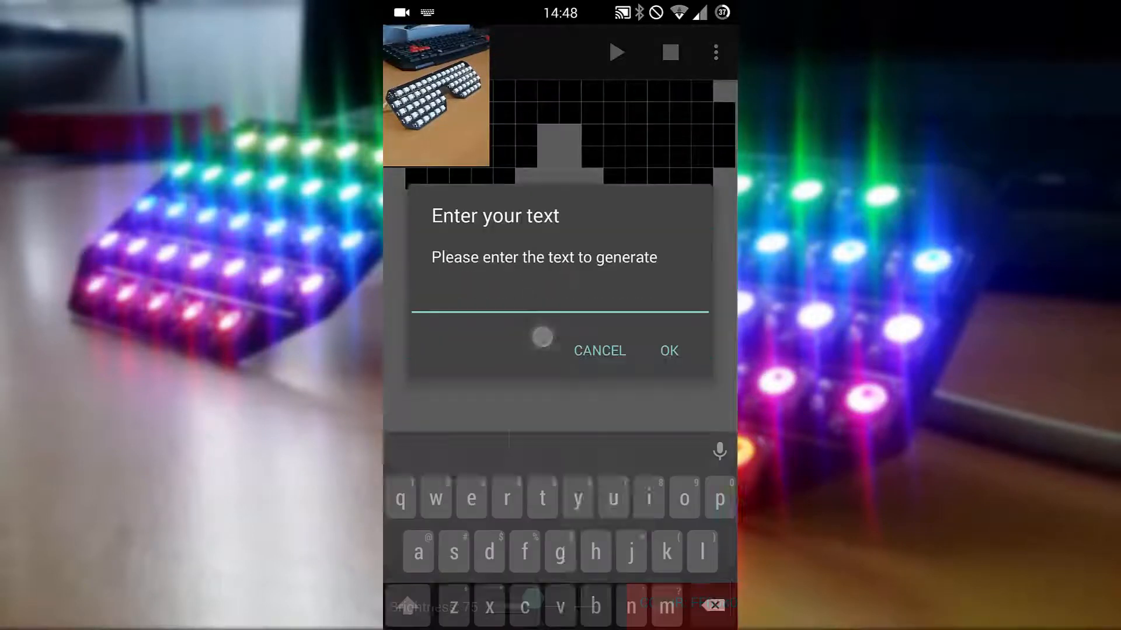
type("S")
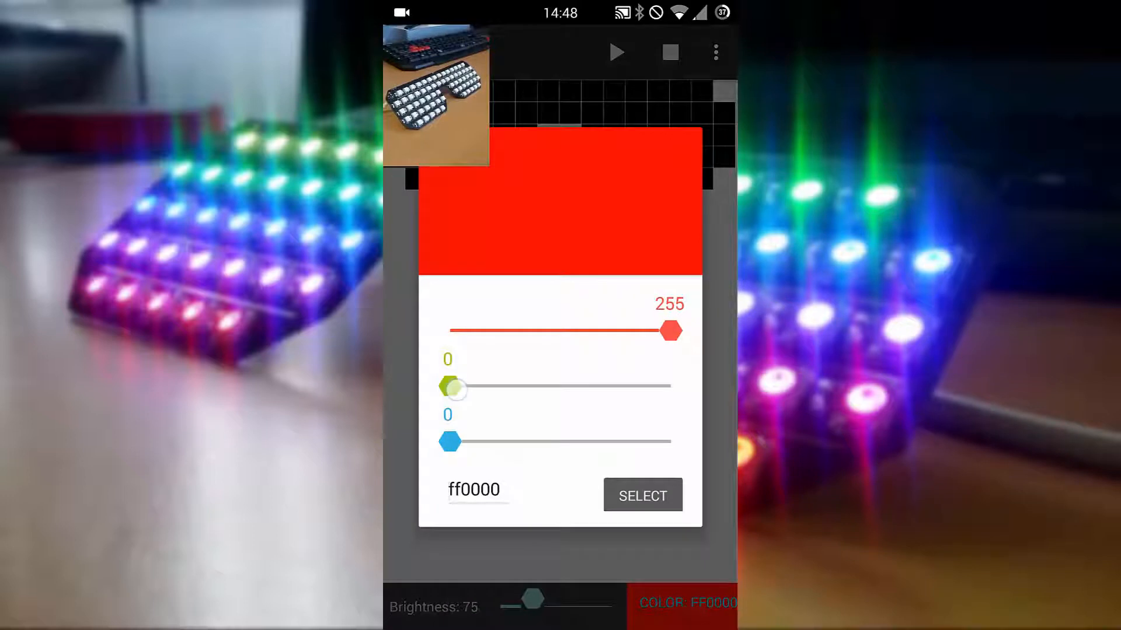
Set the drawing colour to green, enter SUBSCRIBE as generated text and confirm
left_click_drag(669, 330, 449, 330)
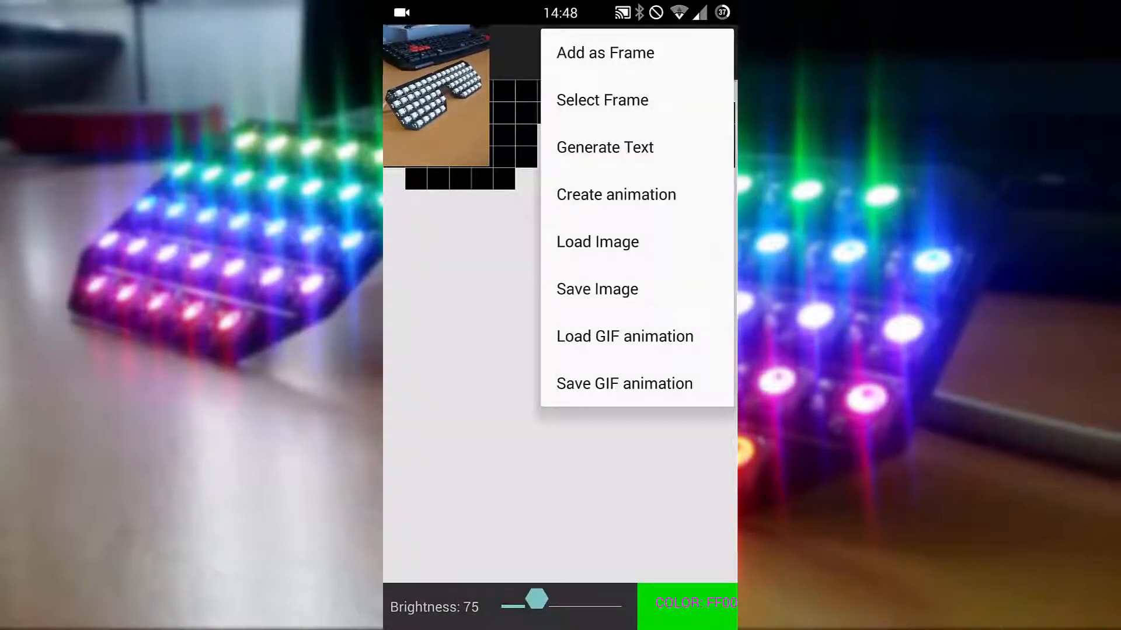
left_click(604, 147)
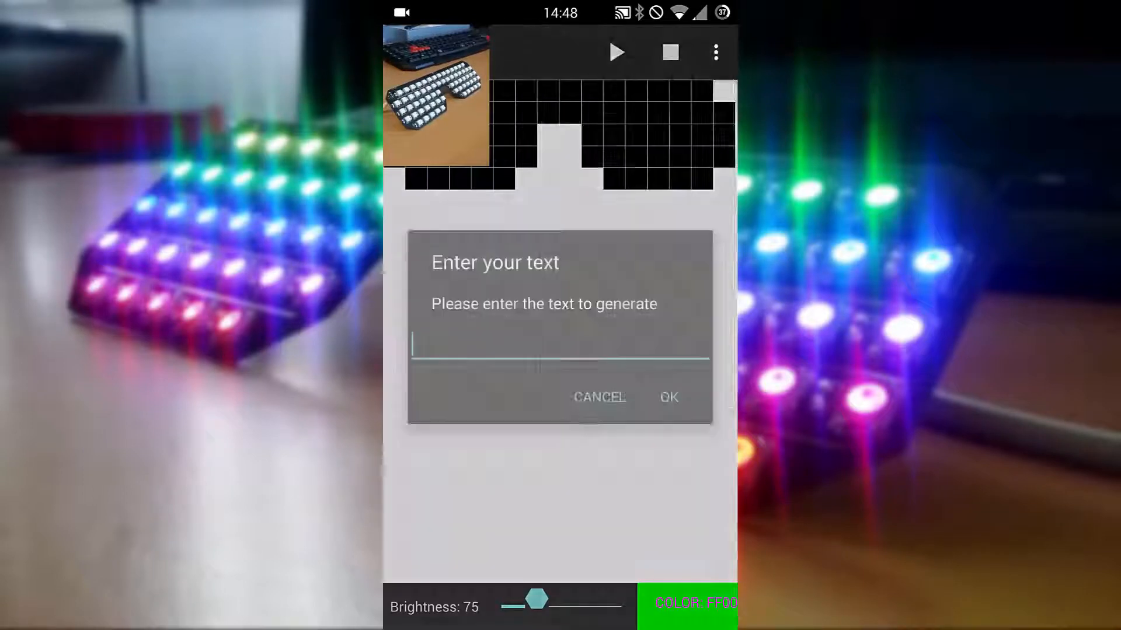
type("SU")
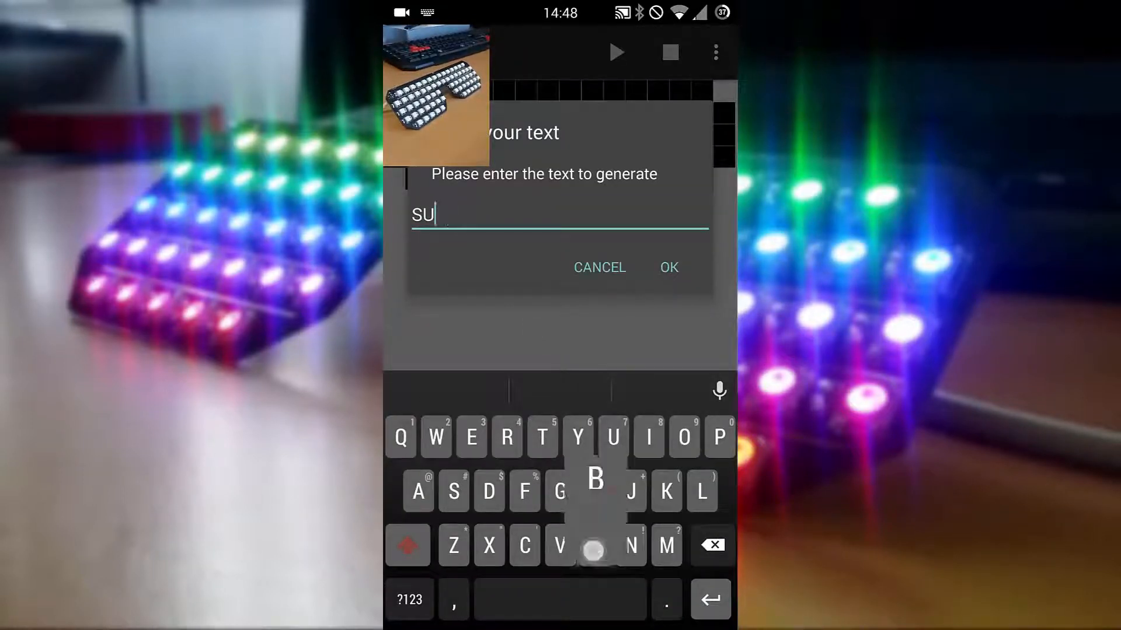
type("BSC")
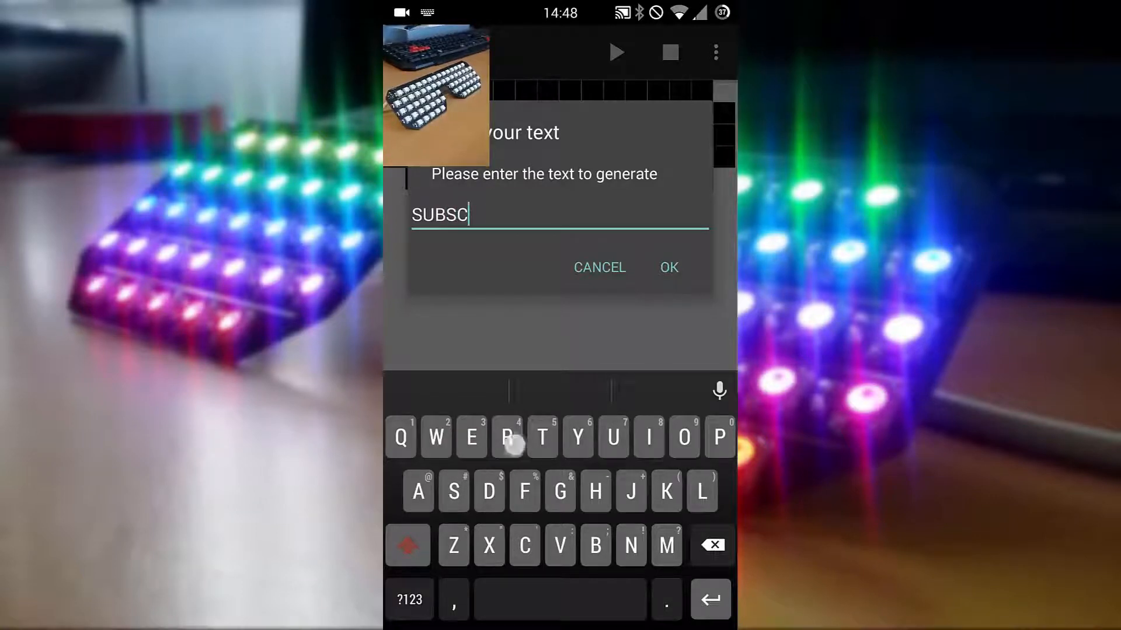
type("RIBE")
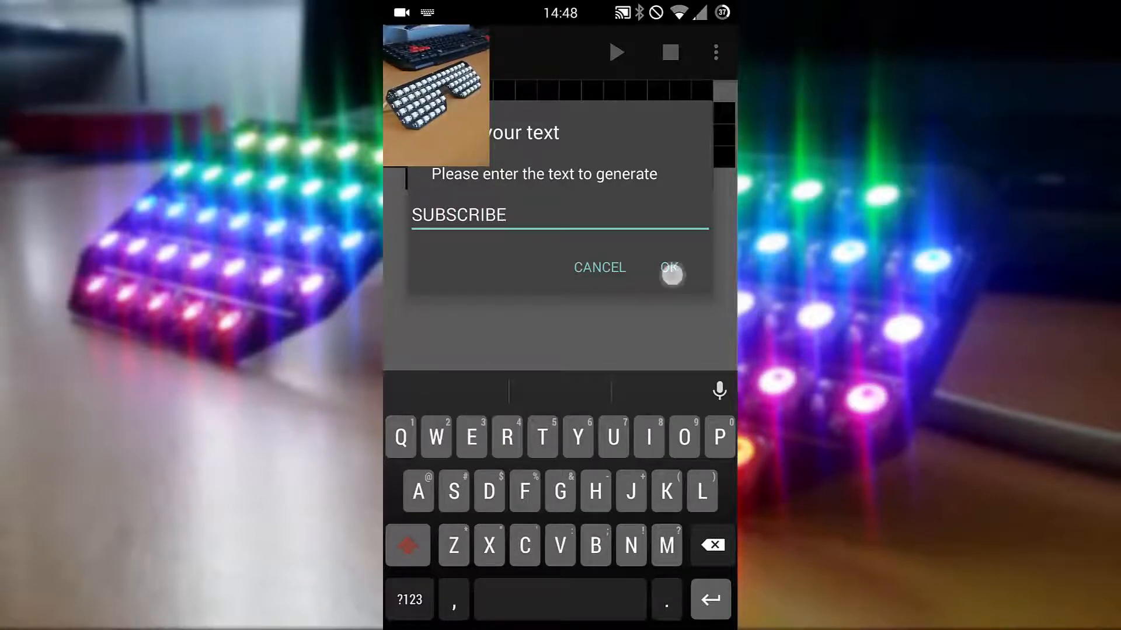
left_click(669, 275)
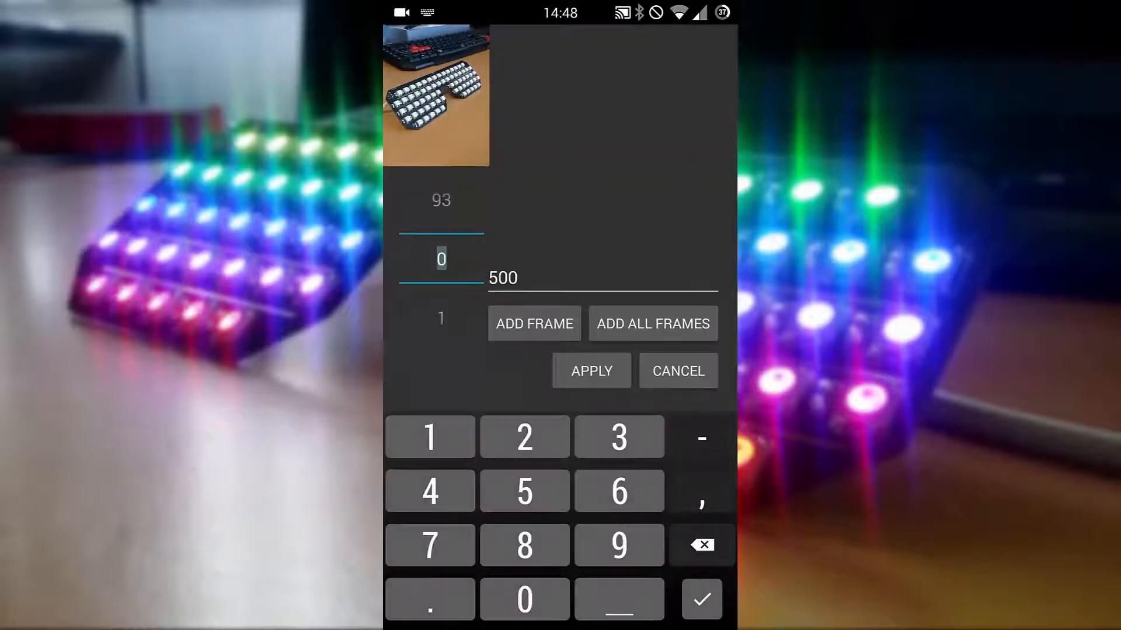
Set the frame delay to 100, apply it, and lower brightness to 47
left_click(429, 436)
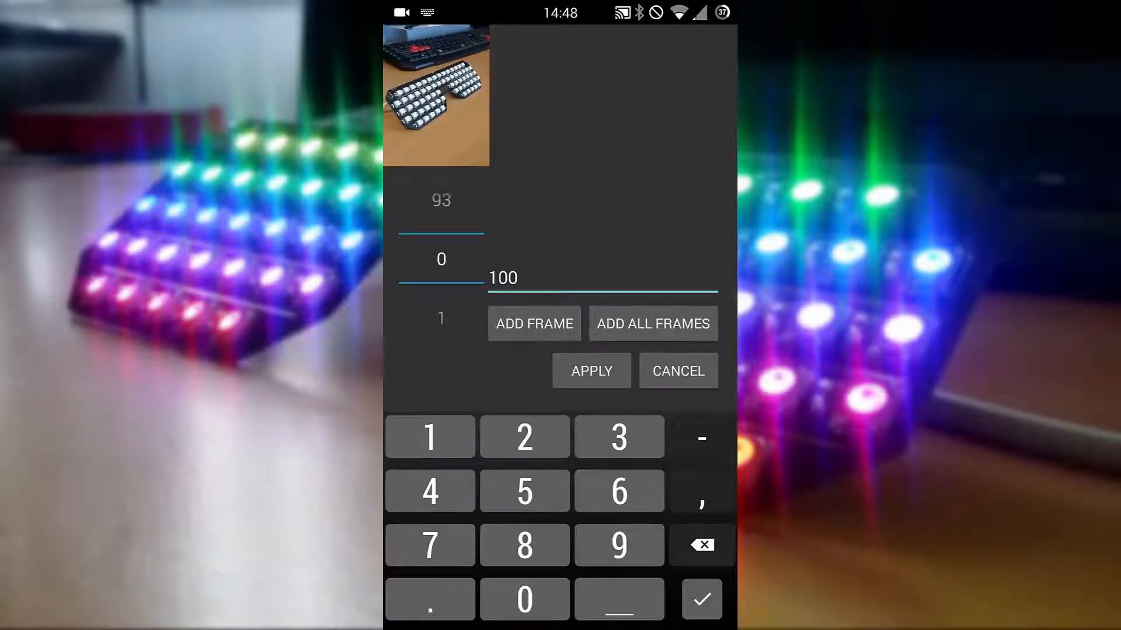
left_click(590, 370)
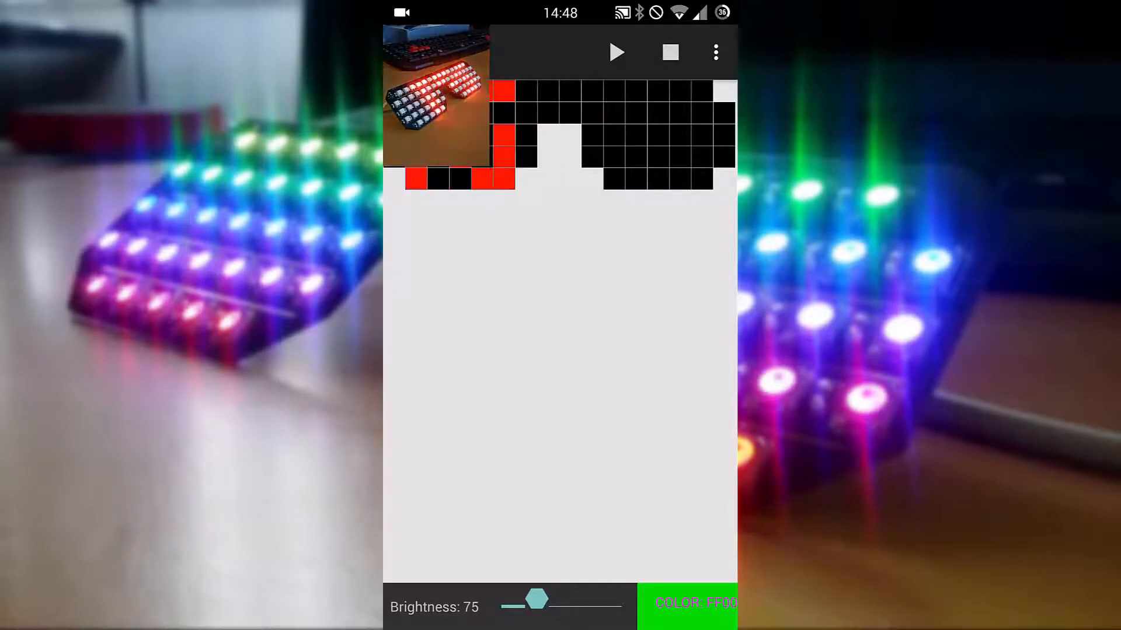
left_click_drag(537, 599, 522, 599)
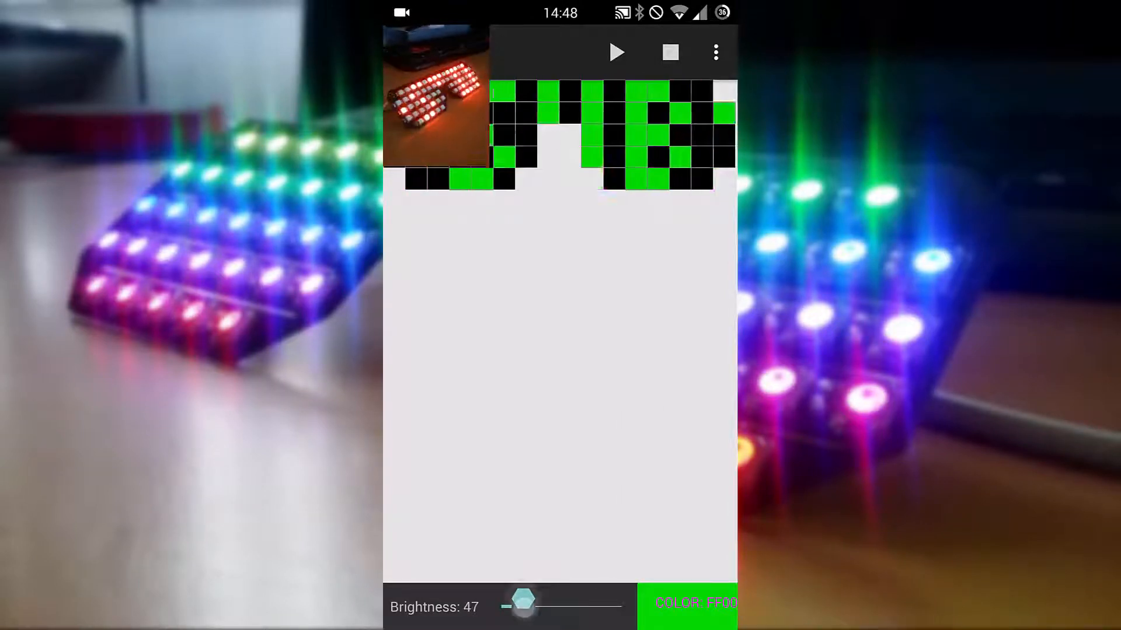